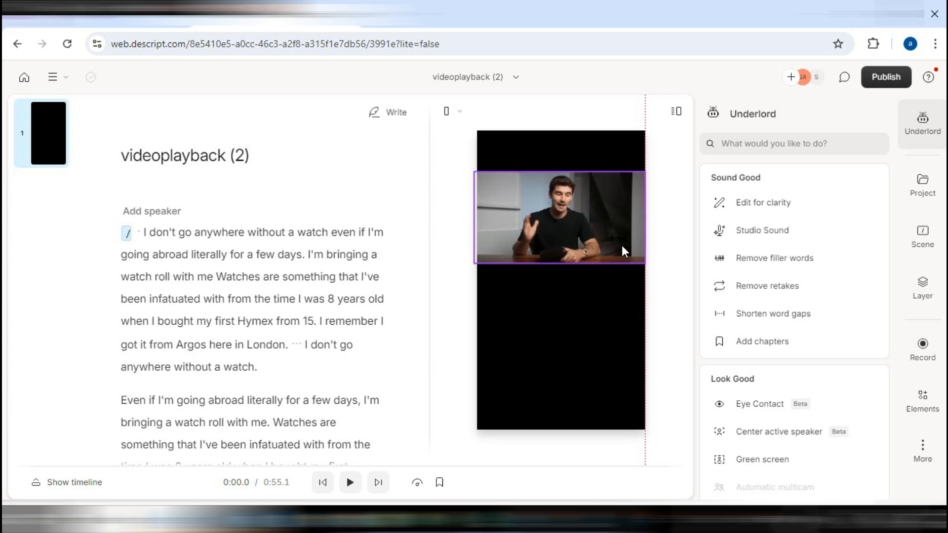
Reveal the More menu listing the Captions, Media and Music panels
{"action": "left_click", "coordinate": [922, 450]}
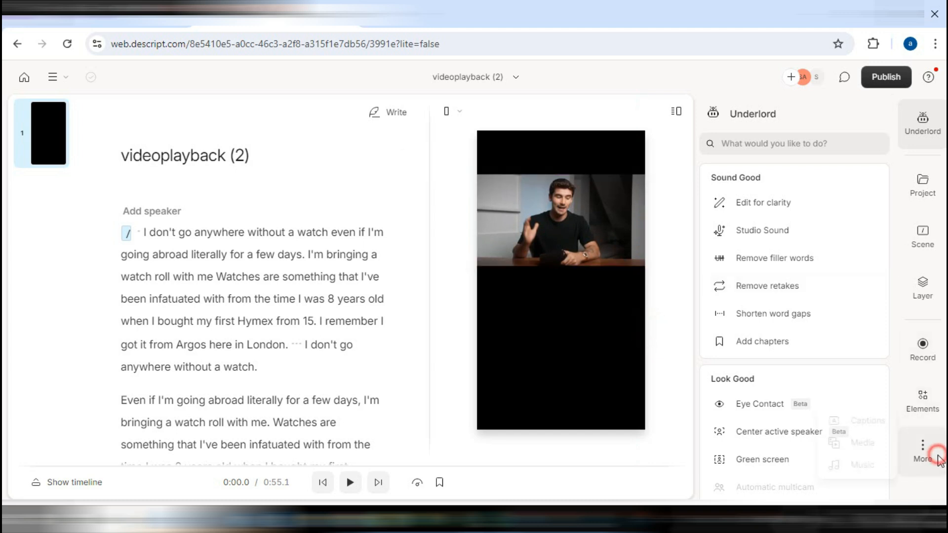
{"action": "left_click", "coordinate": [923, 447]}
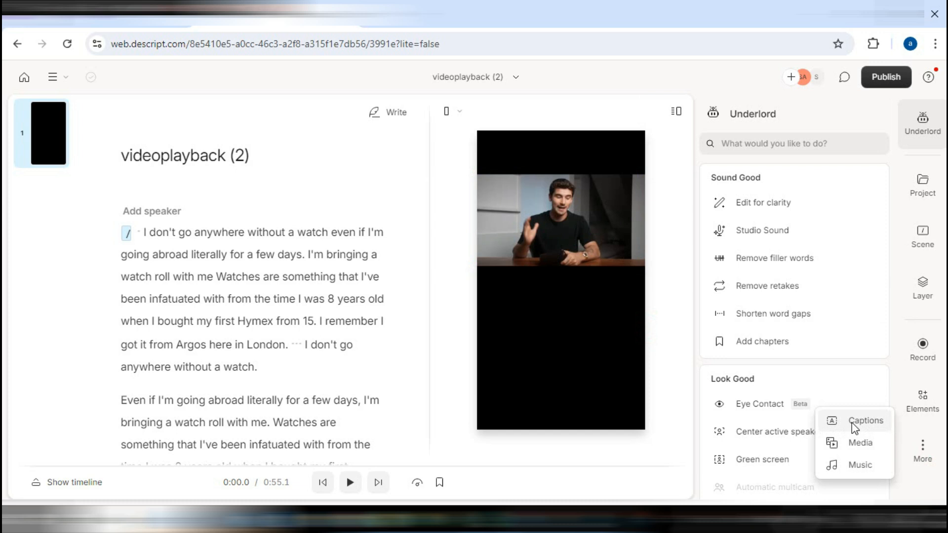
Apply the Bold Italic: Green caption style to all scenes of the vertical video
{"action": "left_click", "coordinate": [866, 420]}
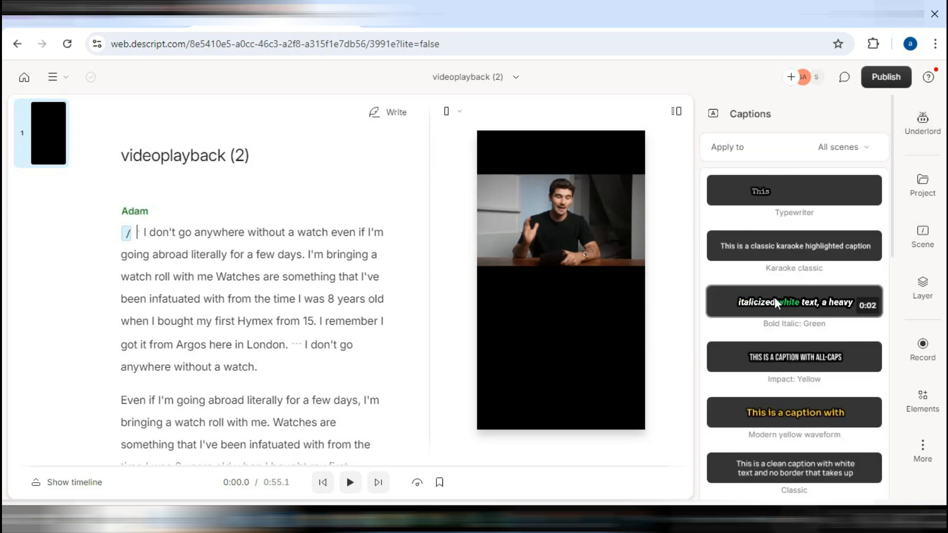
{"action": "left_click", "coordinate": [794, 301]}
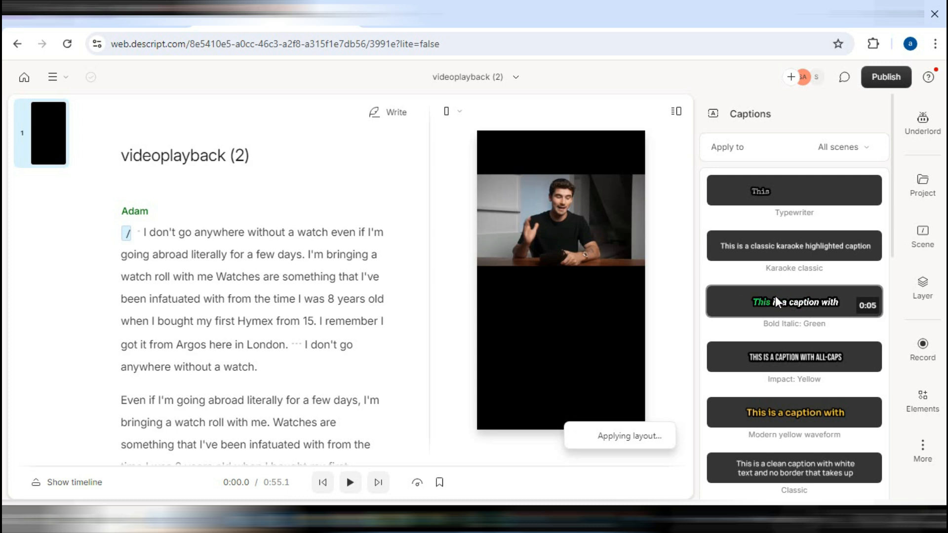
{"action": "left_click", "coordinate": [793, 302]}
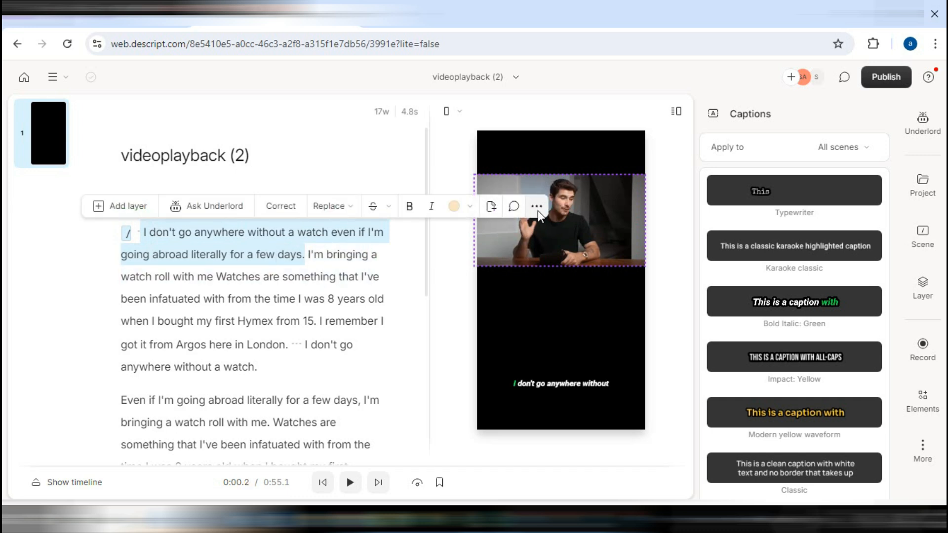
Reposition the green captions to sit just below the speaker footage
{"action": "right_click", "coordinate": [279, 246]}
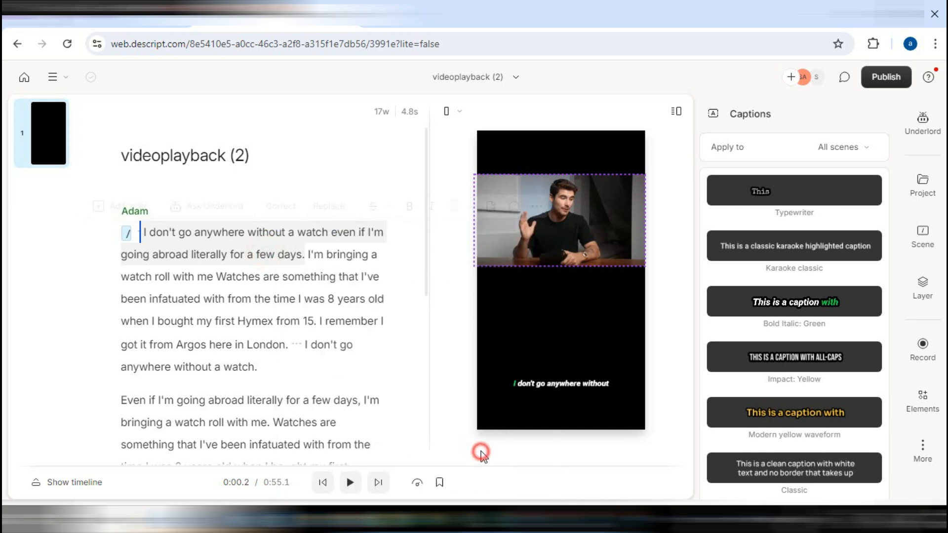
{"action": "left_click", "coordinate": [560, 383]}
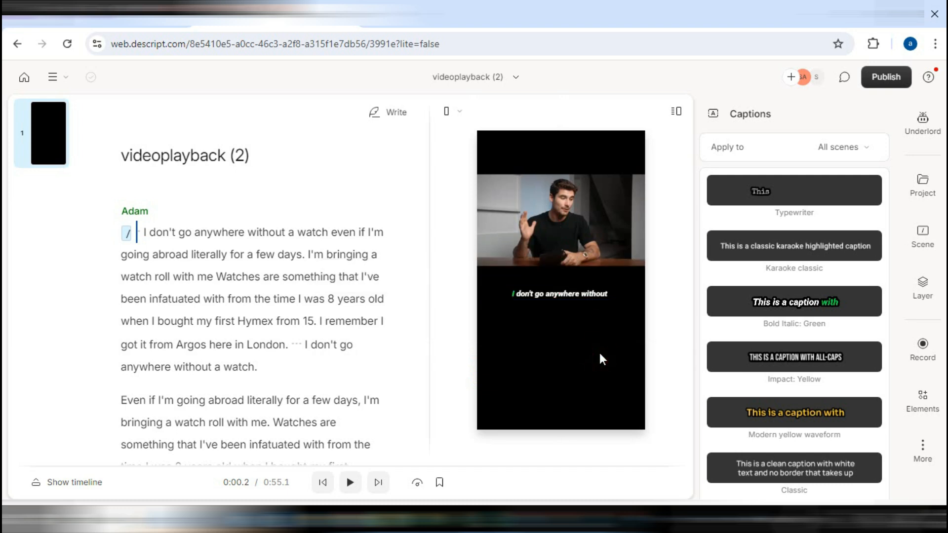
Preview the word-by-word green captions in playback while browsing more caption styles
{"action": "left_click", "coordinate": [350, 483]}
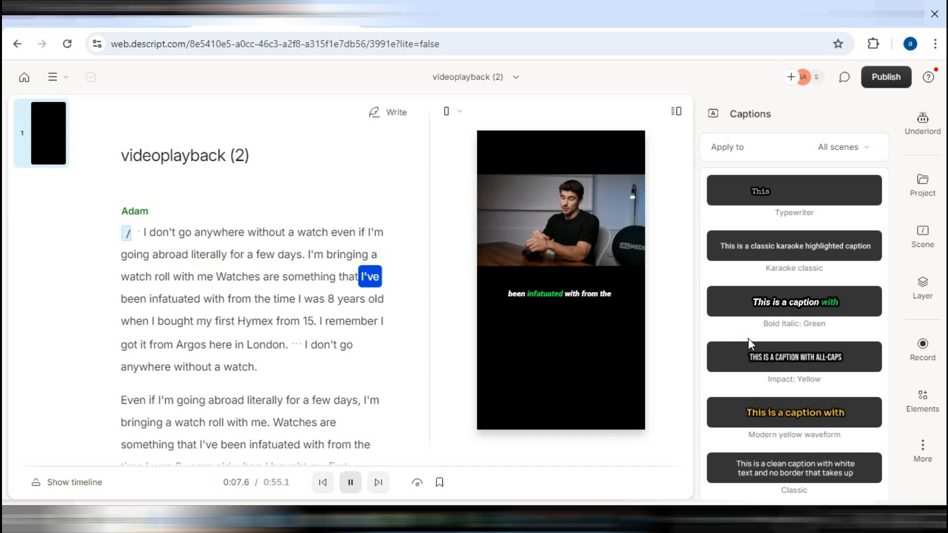
{"action": "scroll", "scroll_direction": "down", "scroll_amount": 3}
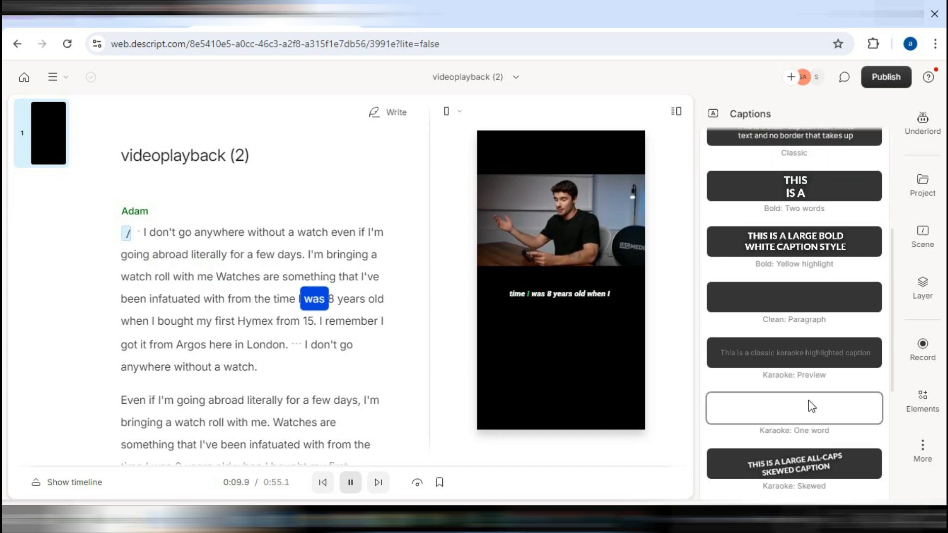